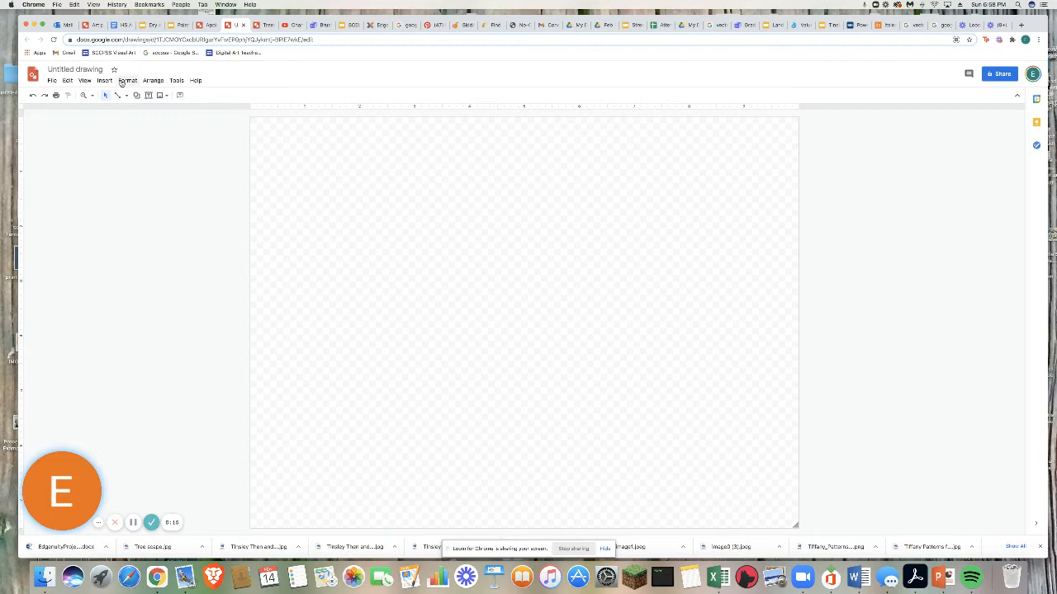
# Place a cloud shape on the canvas and fill it with muted green.
pyautogui.click(104, 79)
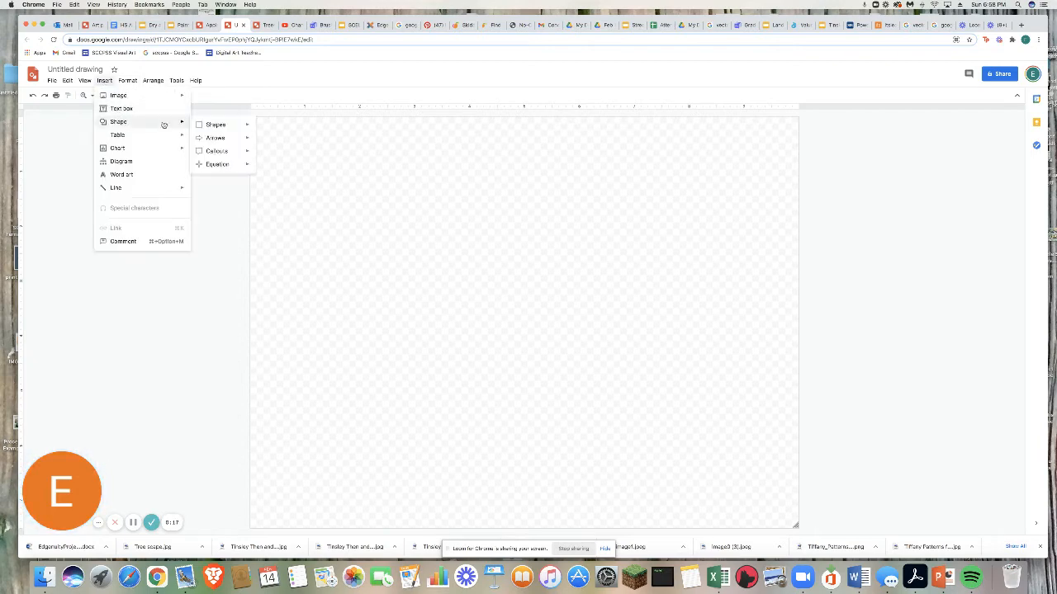
pyautogui.click(214, 126)
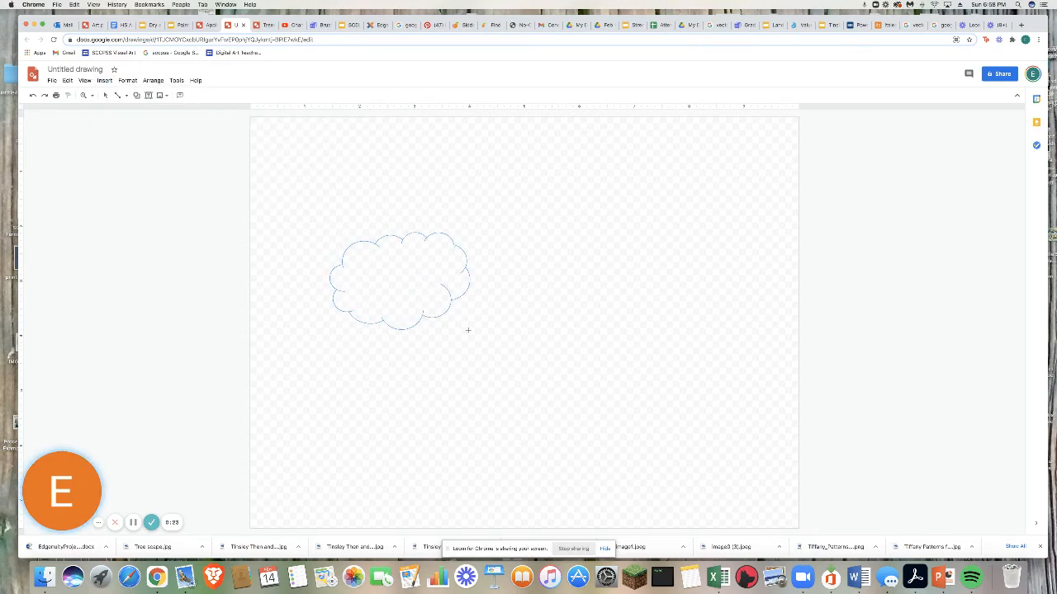
pyautogui.click(388, 279)
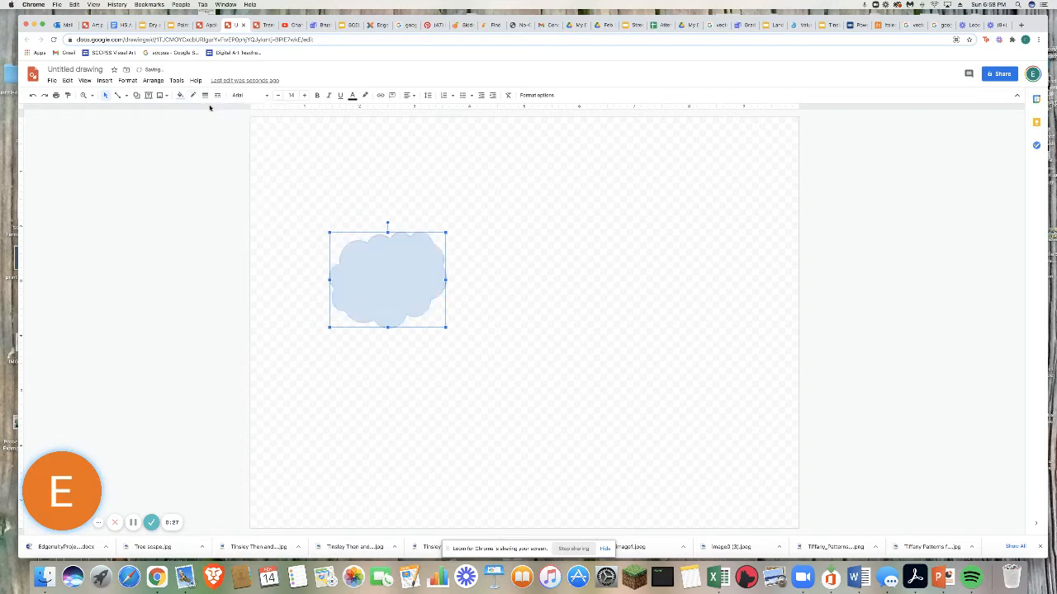
pyautogui.click(180, 94)
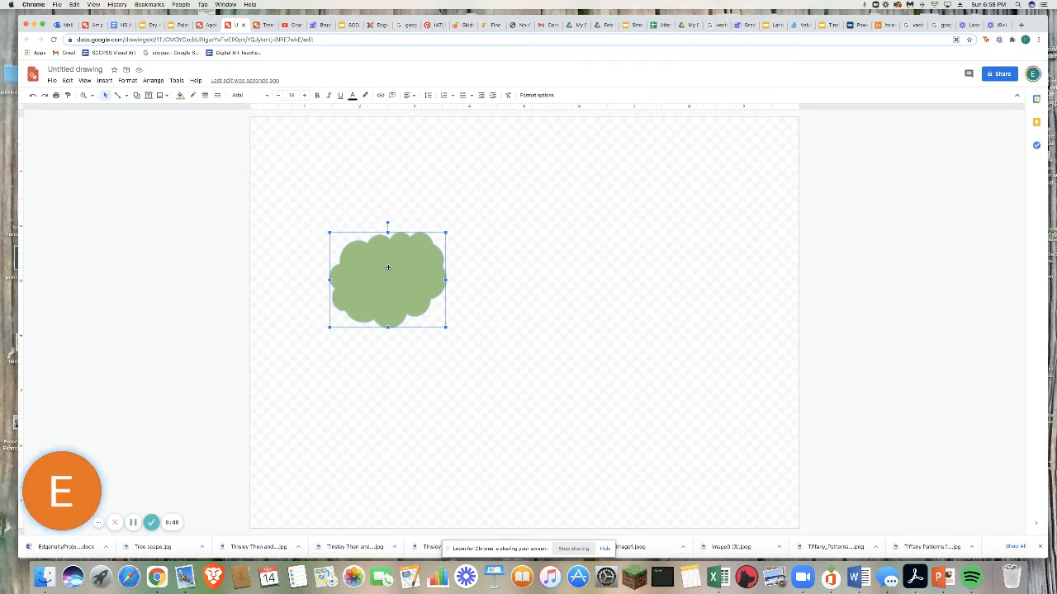
# Stretch the cloud wider and taller into a bushy treetop, then deselect it.
pyautogui.moveTo(388, 268); pyautogui.dragTo(410, 288)
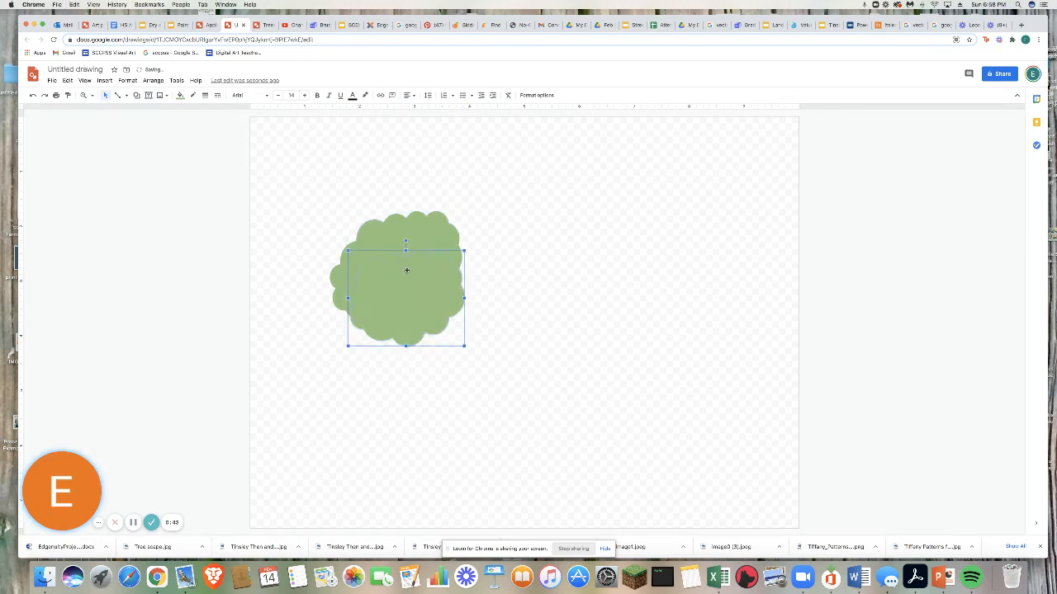
pyautogui.moveTo(407, 271); pyautogui.dragTo(419, 271)
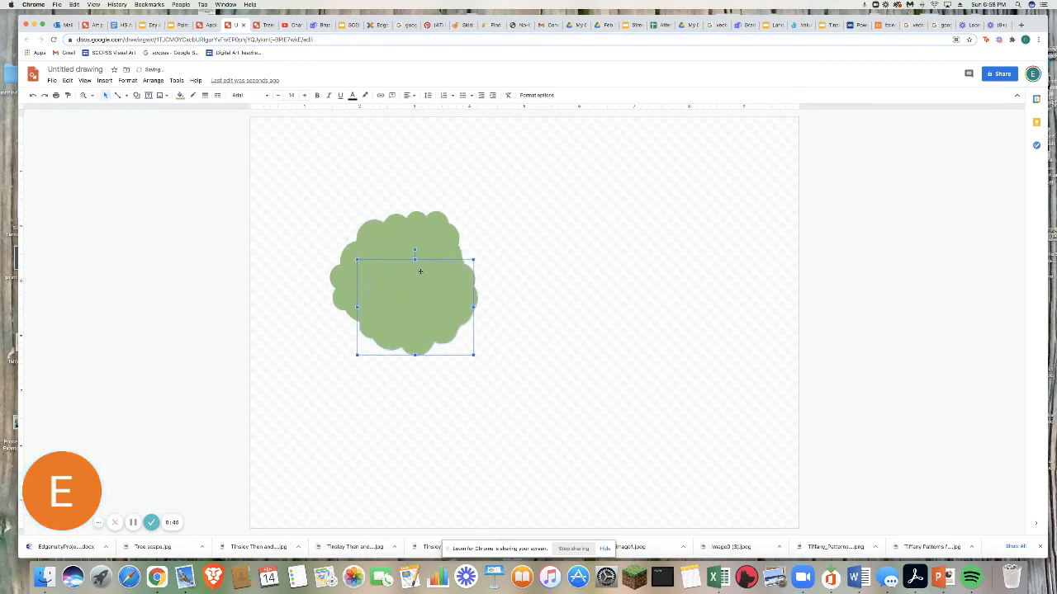
pyautogui.moveTo(420, 271); pyautogui.dragTo(436, 261)
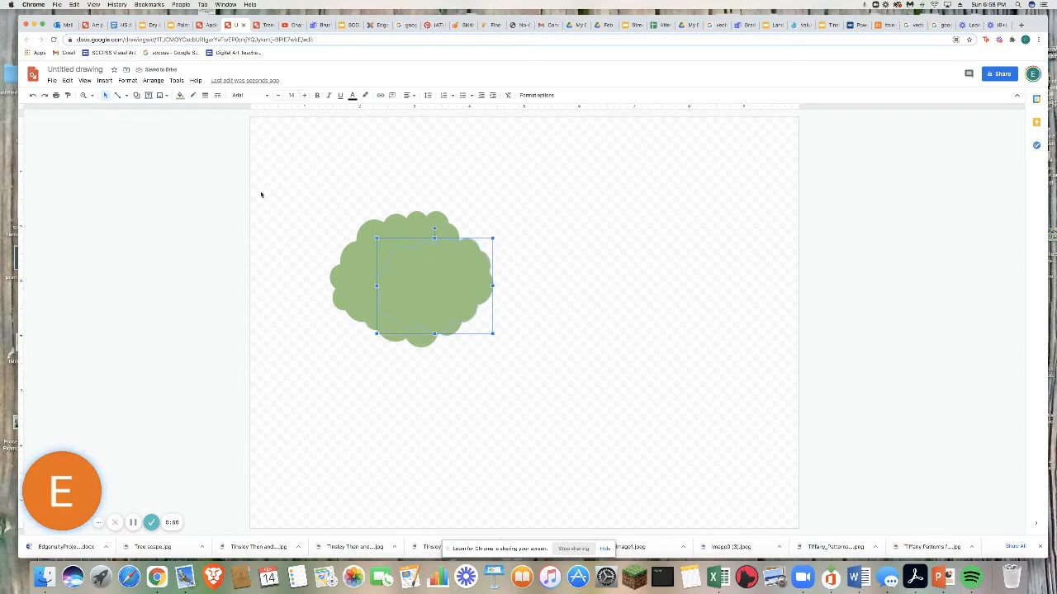
pyautogui.moveTo(459, 208)
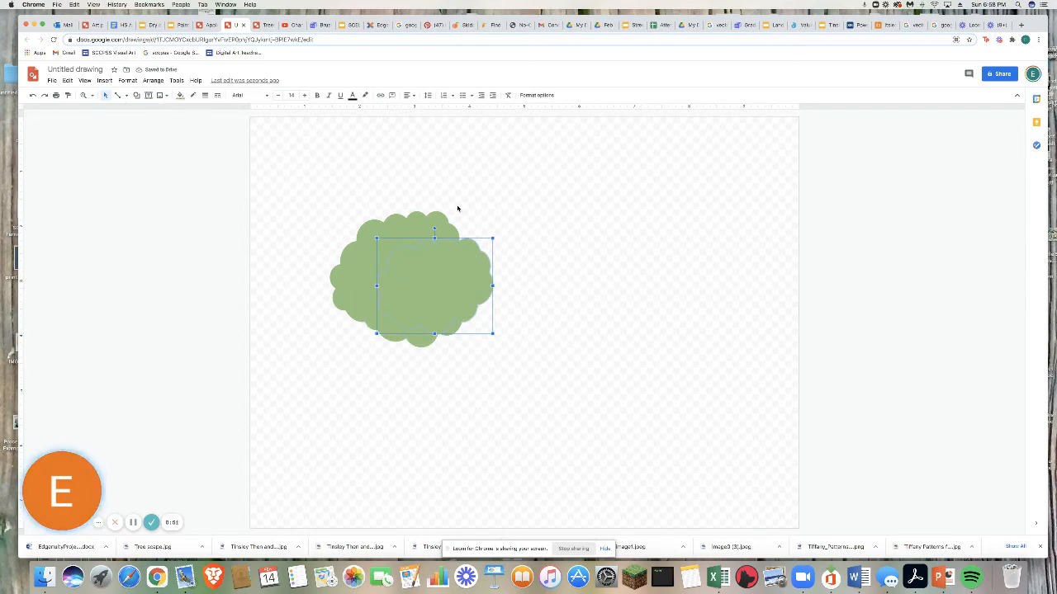
pyautogui.click(104, 80)
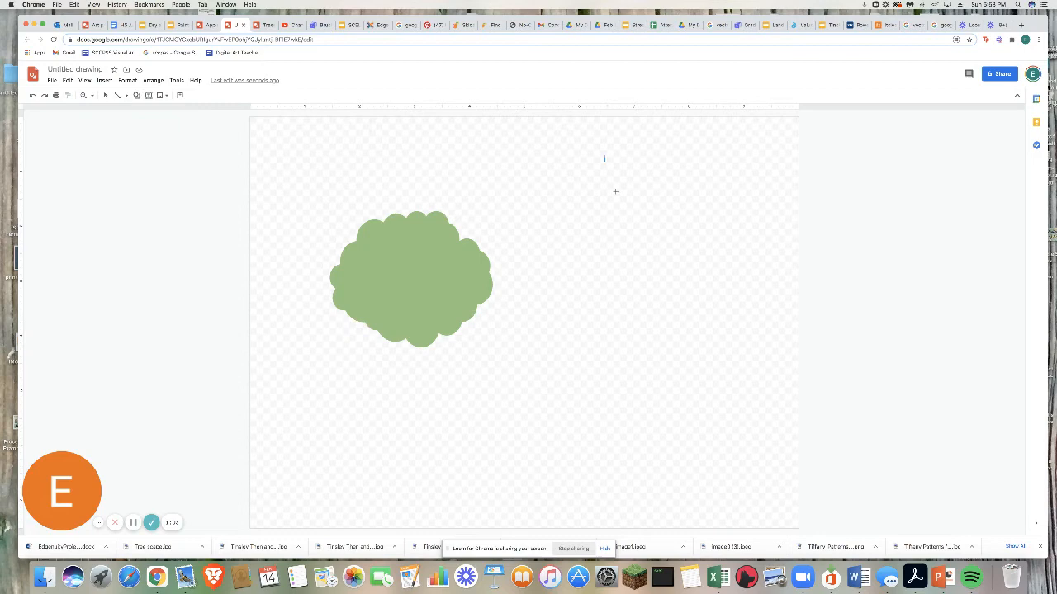
# Draw a tall green triangle and cluster smaller overlapping copies into a pine tree.
pyautogui.moveTo(603, 152); pyautogui.dragTo(645, 232)
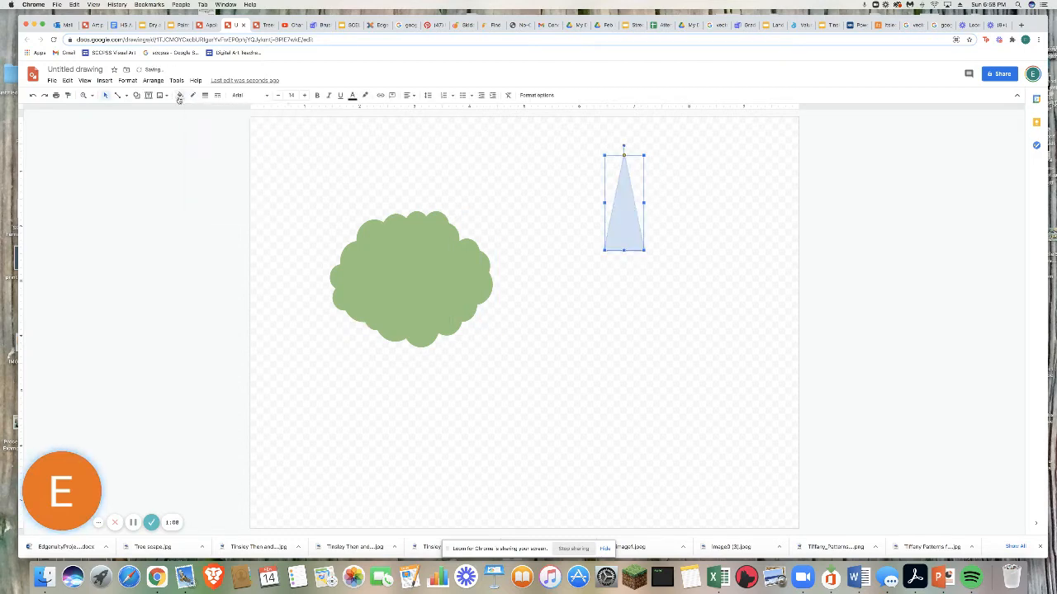
pyautogui.click(181, 94)
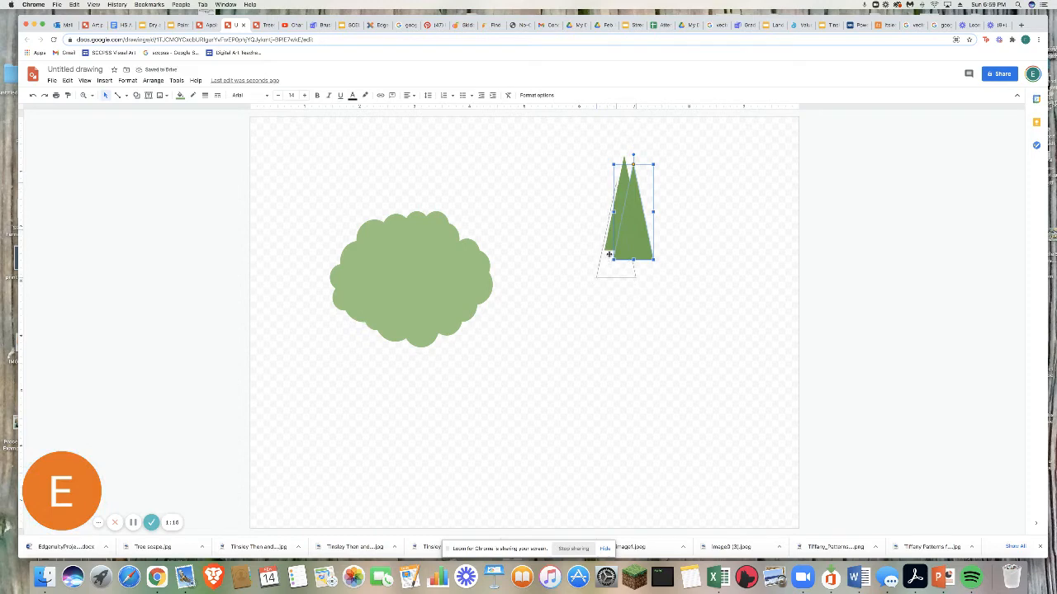
pyautogui.moveTo(631, 215); pyautogui.dragTo(631, 218)
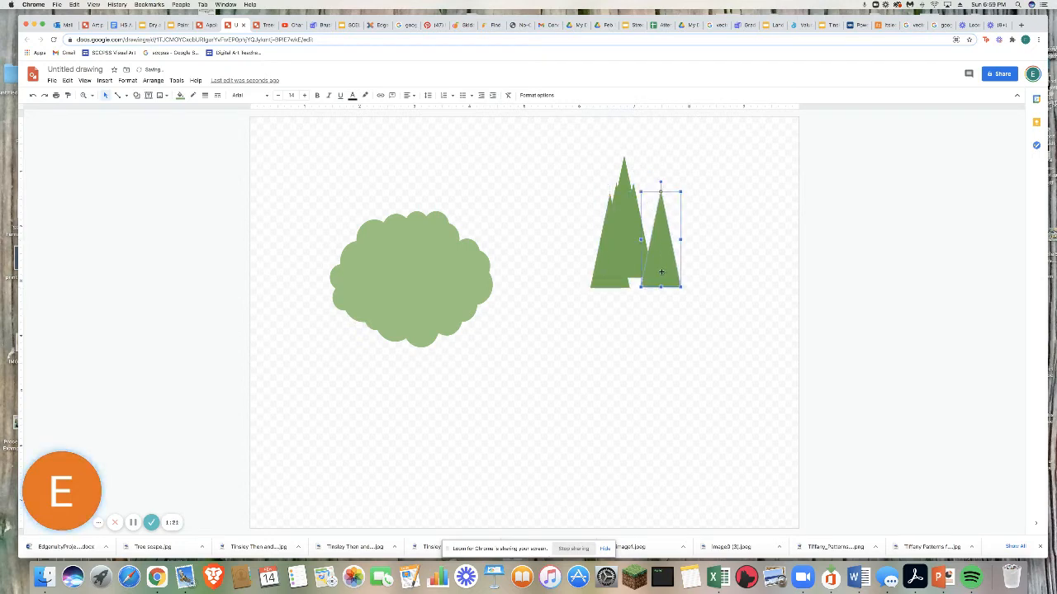
pyautogui.moveTo(661, 239); pyautogui.dragTo(627, 248)
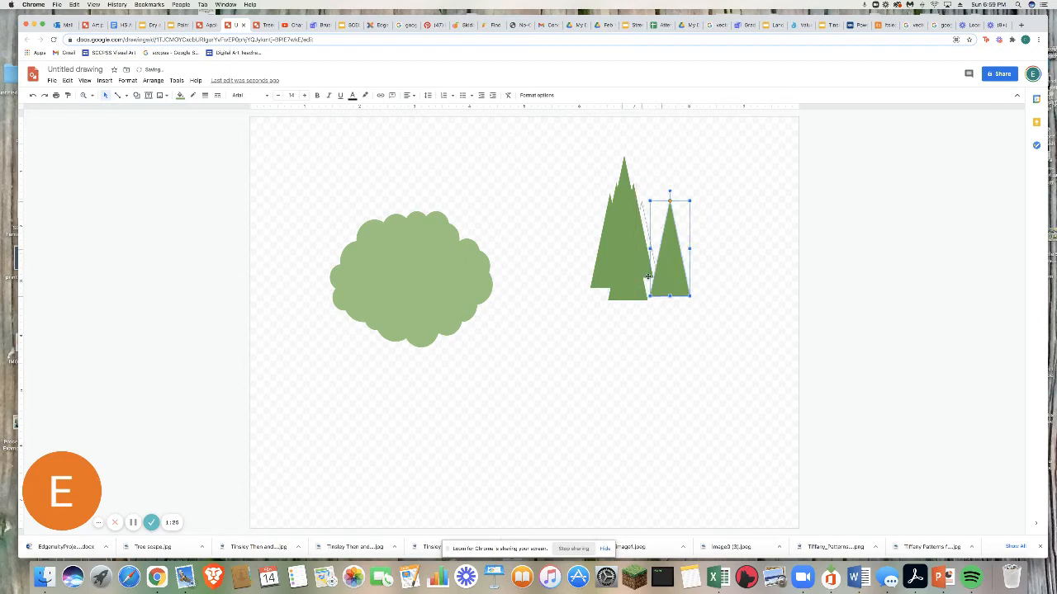
pyautogui.press('Delete')
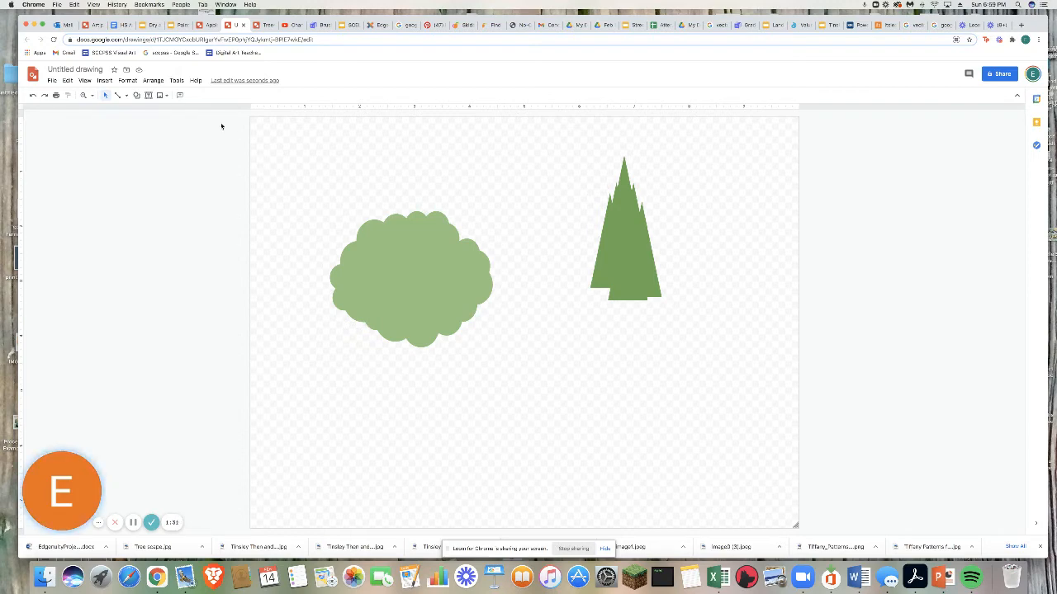
pyautogui.moveTo(307, 182)
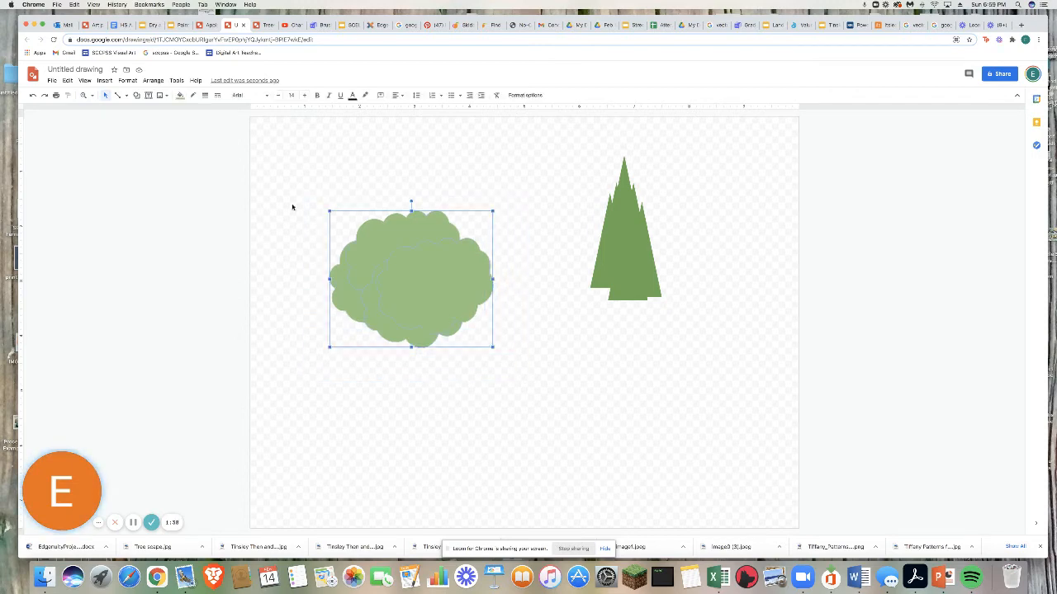
# Group the cloud pieces via Arrange and shift the treetop left.
pyautogui.click(152, 79)
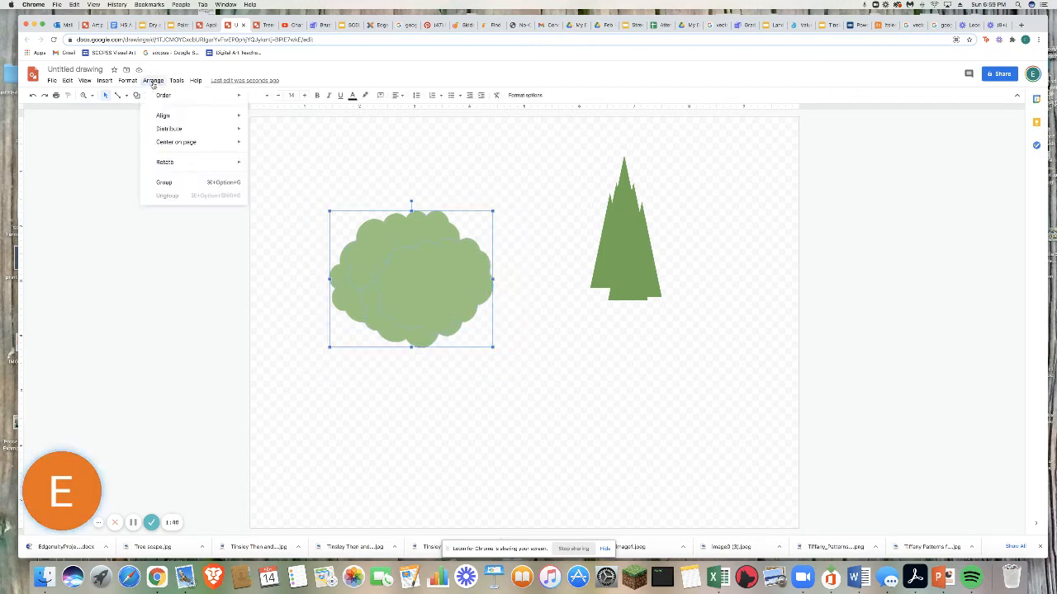
pyautogui.moveTo(165, 182)
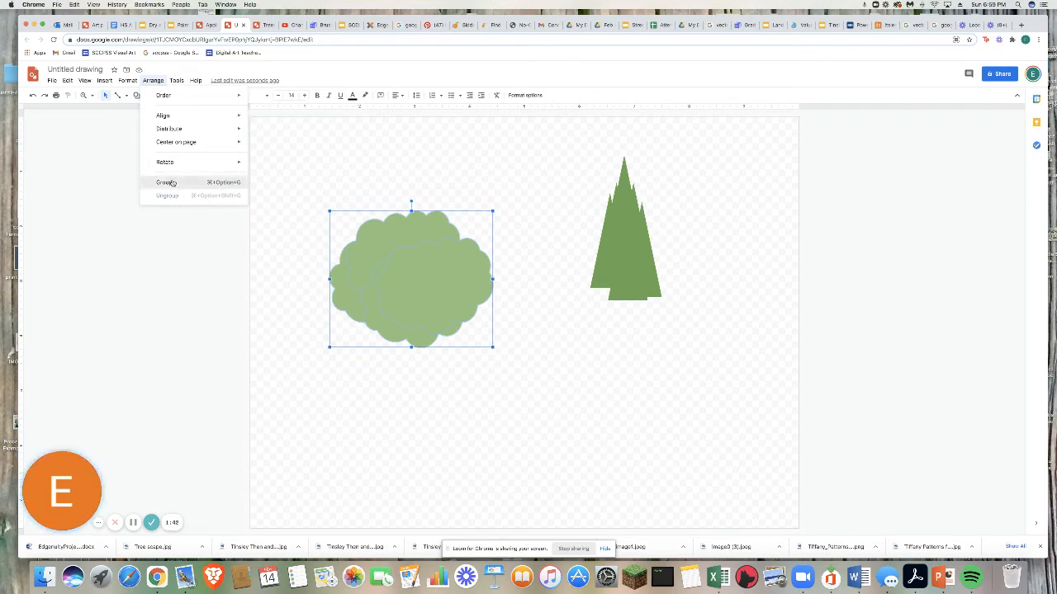
pyautogui.click(165, 181)
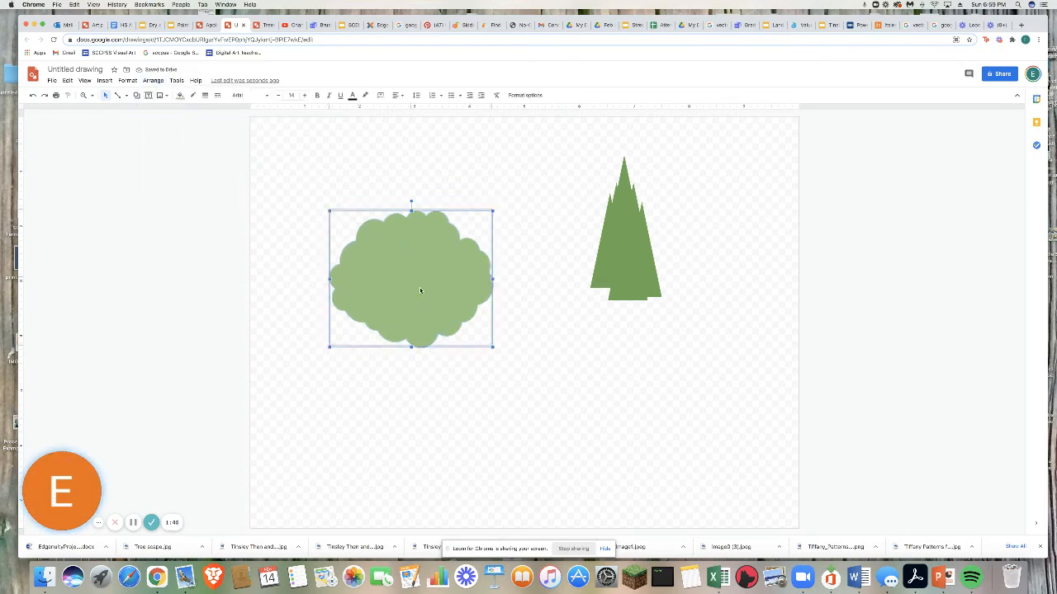
pyautogui.moveTo(420, 278); pyautogui.dragTo(395, 274)
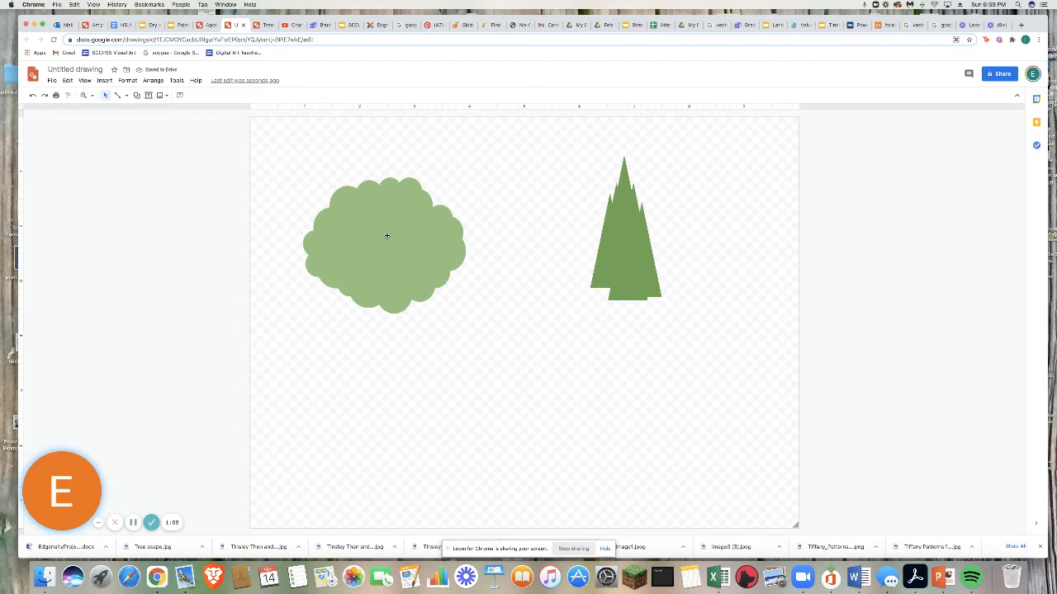
pyautogui.moveTo(379, 249)
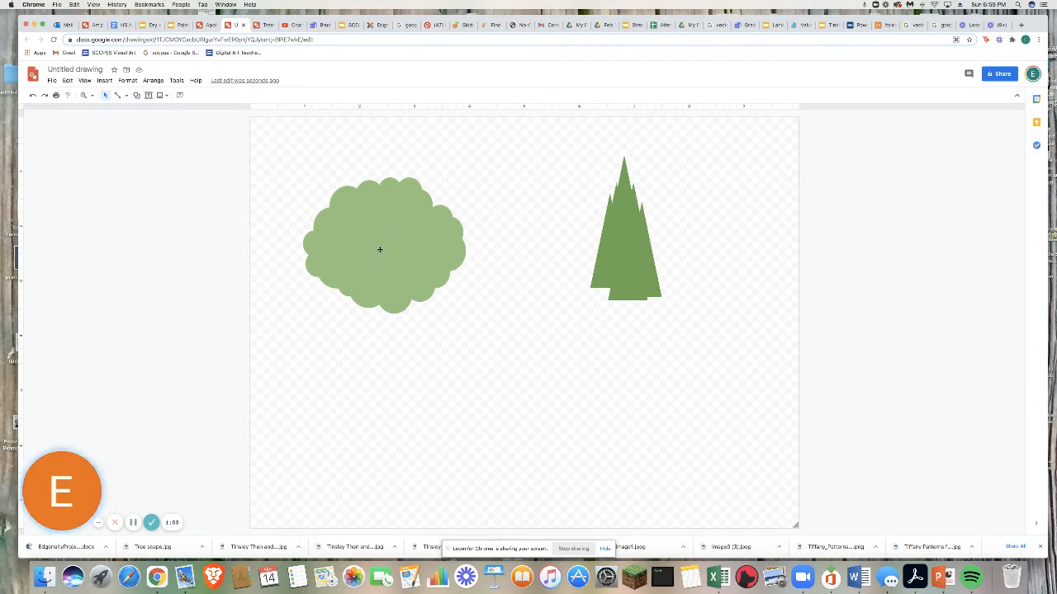
pyautogui.moveTo(420, 268)
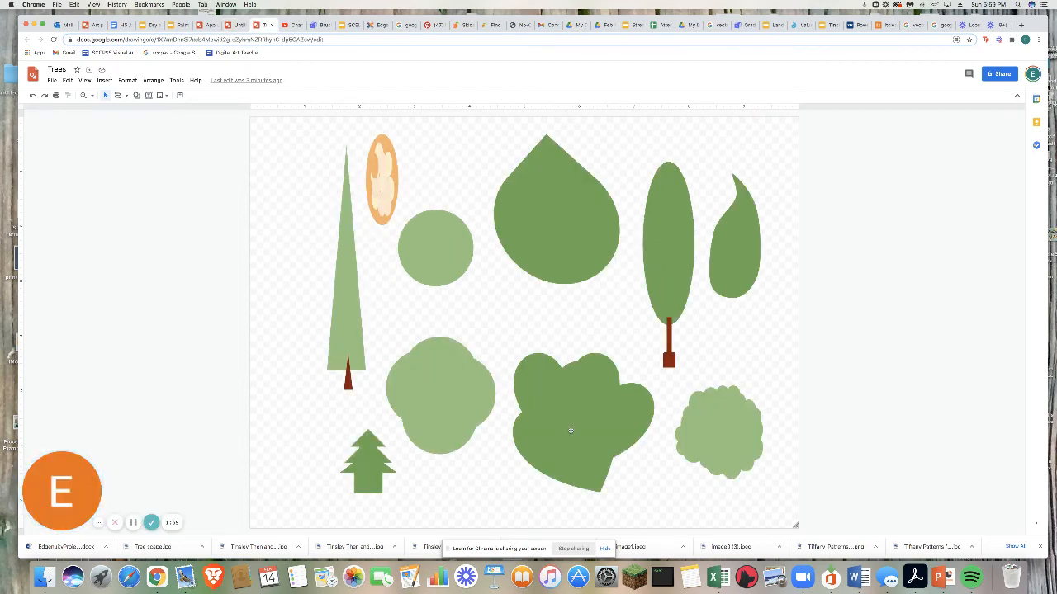
pyautogui.click(570, 412)
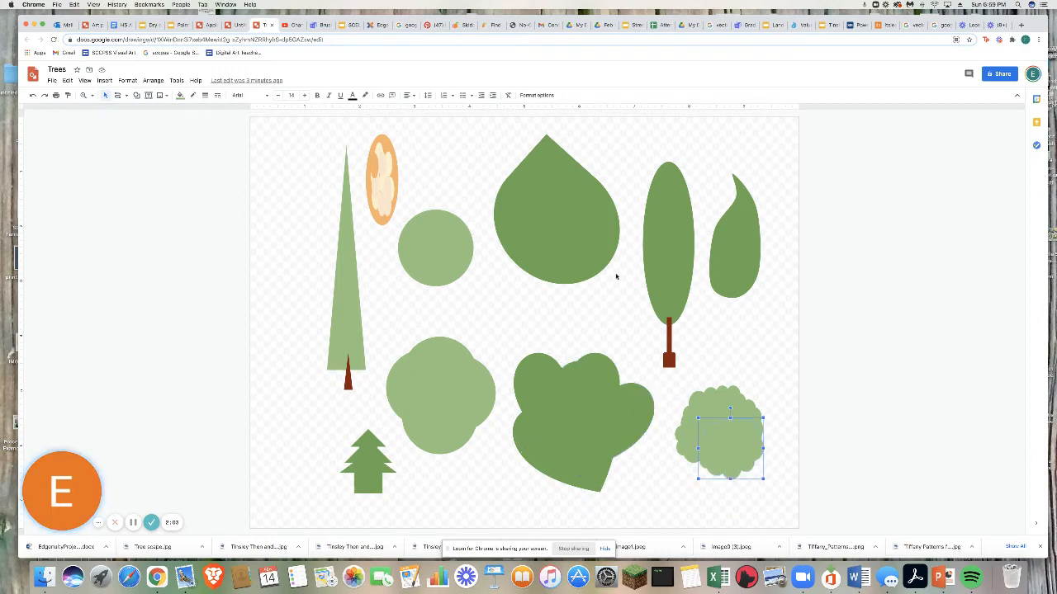
pyautogui.click(545, 206)
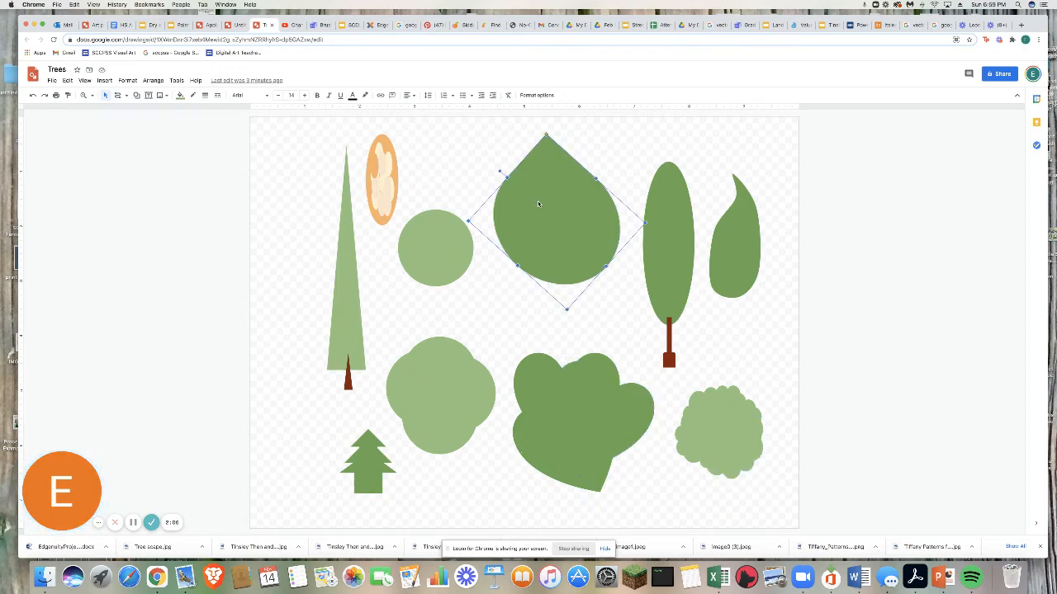
pyautogui.click(433, 393)
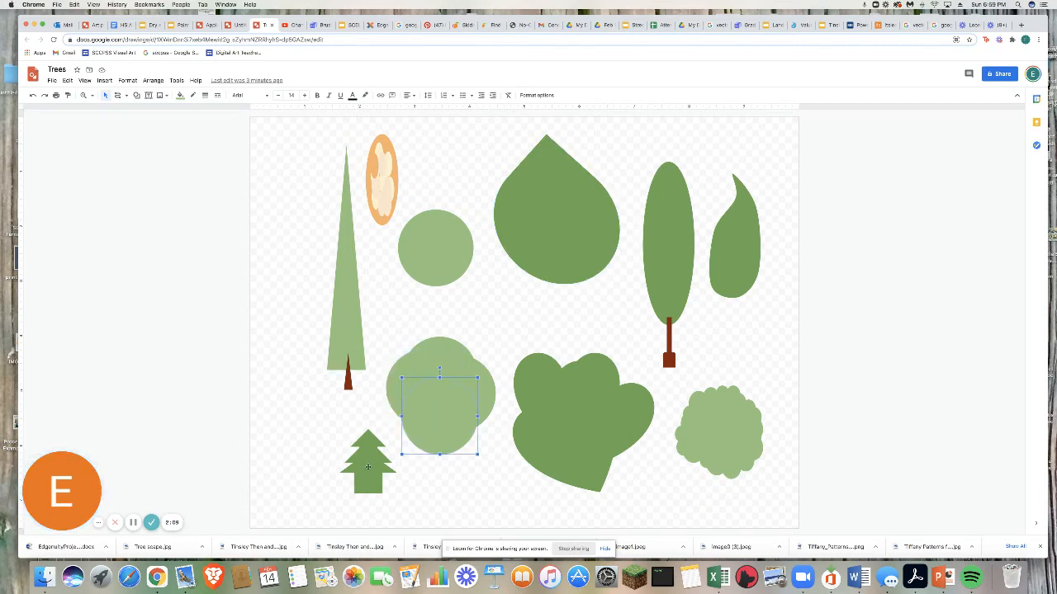
pyautogui.click(368, 466)
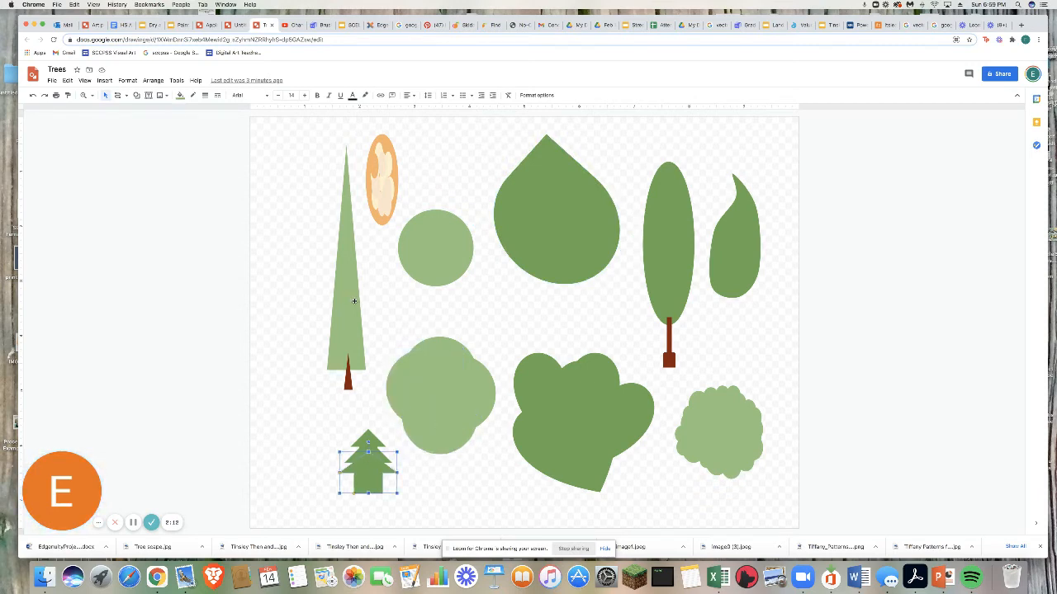
pyautogui.moveTo(634, 342)
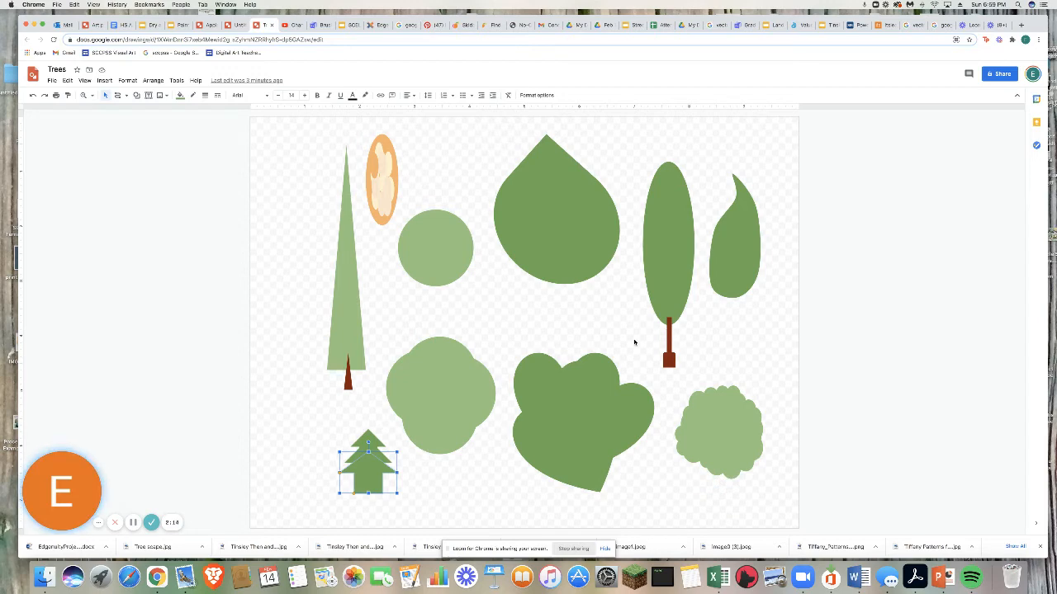
pyautogui.moveTo(390, 295)
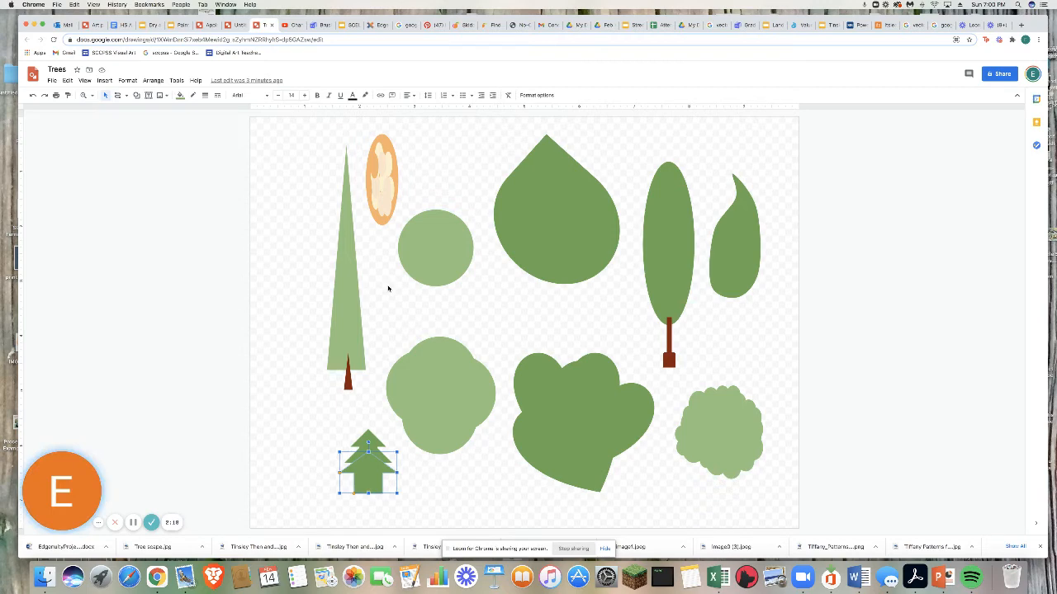
pyautogui.moveTo(538, 193)
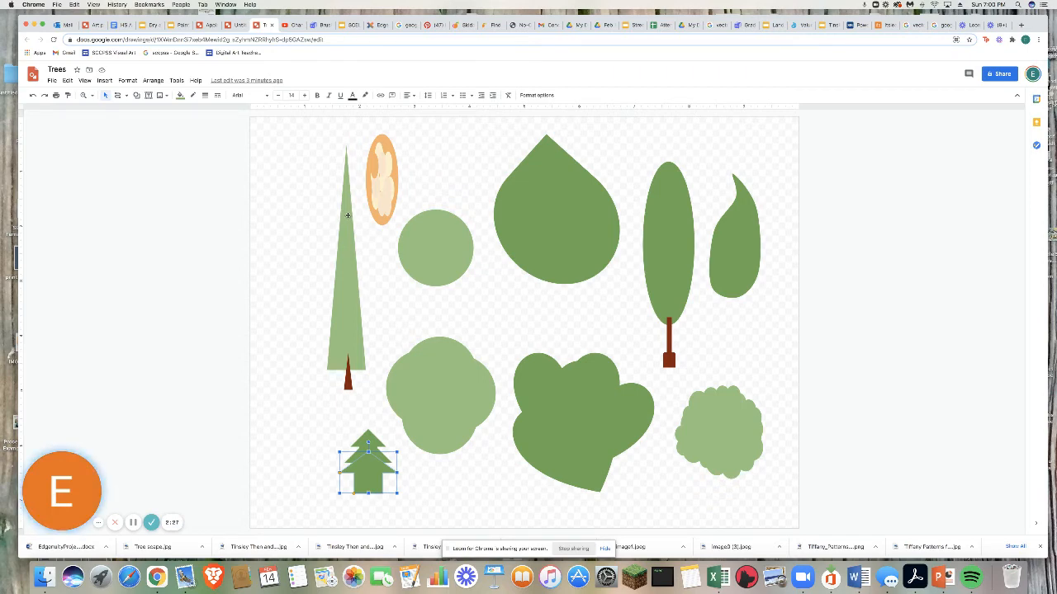
pyautogui.moveTo(446, 214)
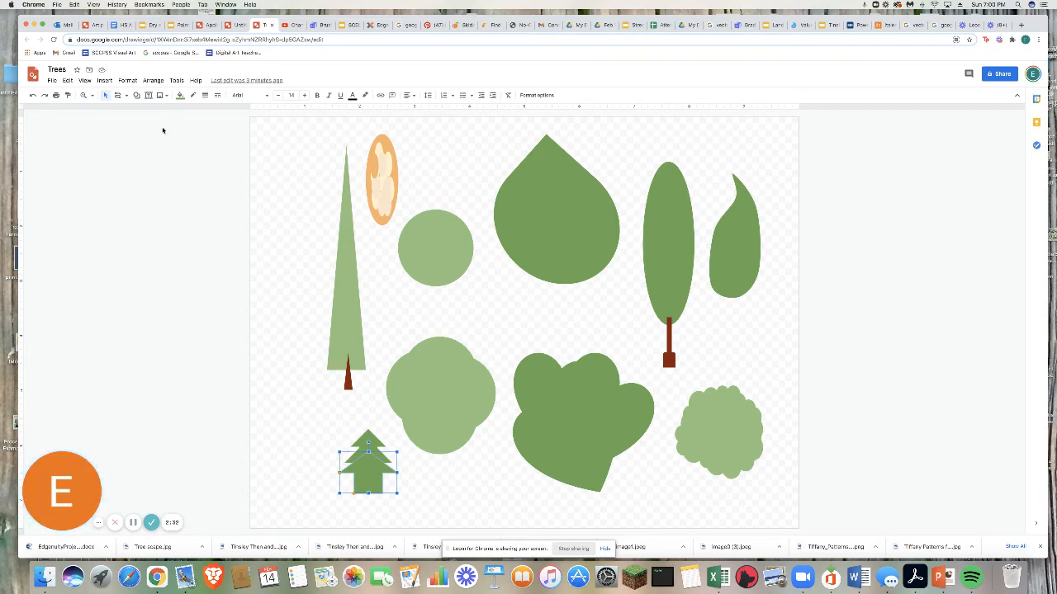
# Scribble a freehand trunk line across the large teardrop tree.
pyautogui.click(128, 94)
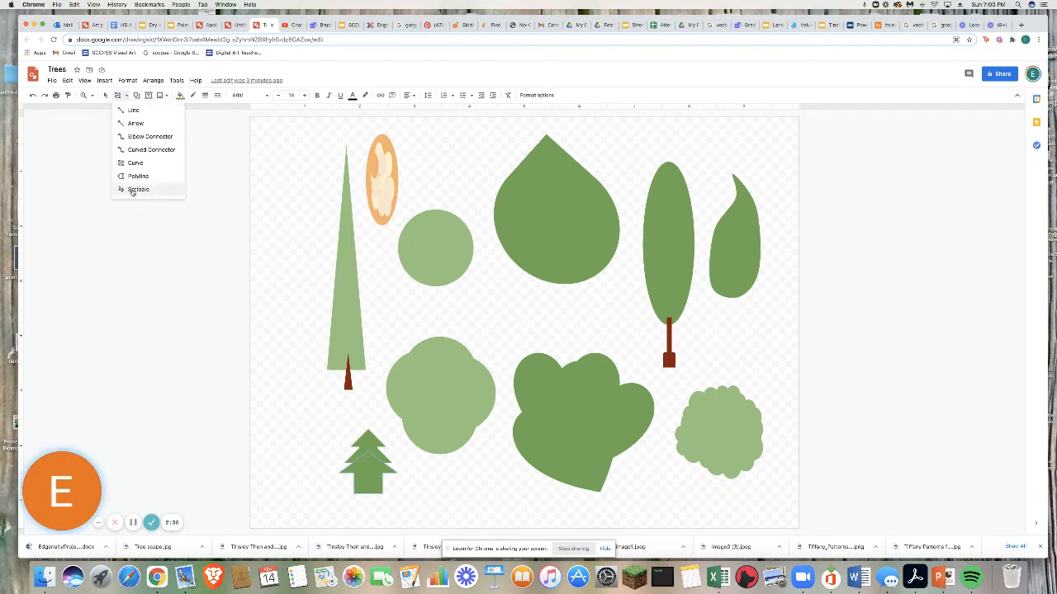
pyautogui.click(139, 188)
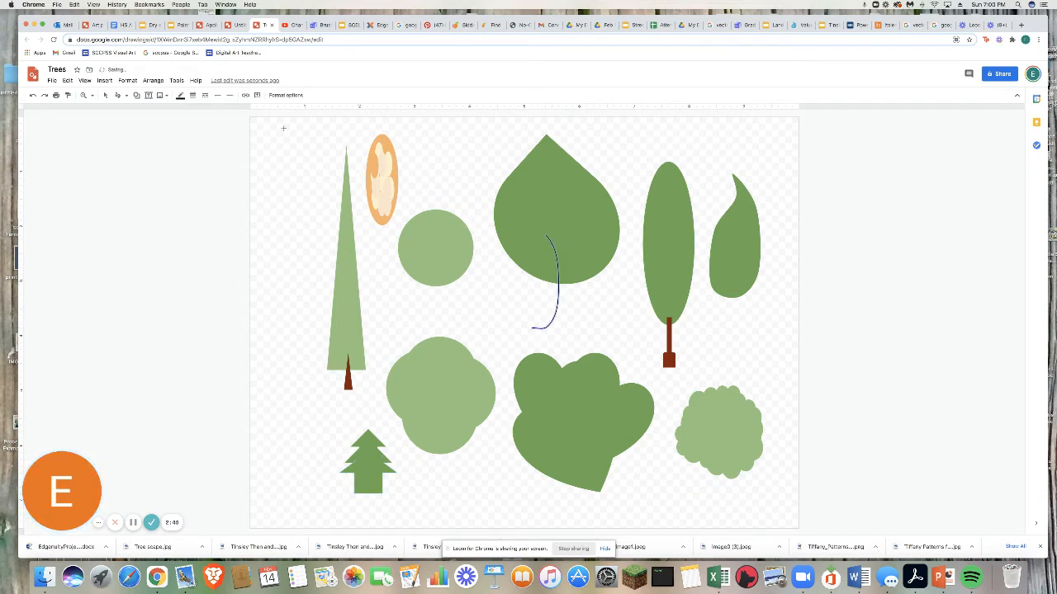
pyautogui.click(180, 94)
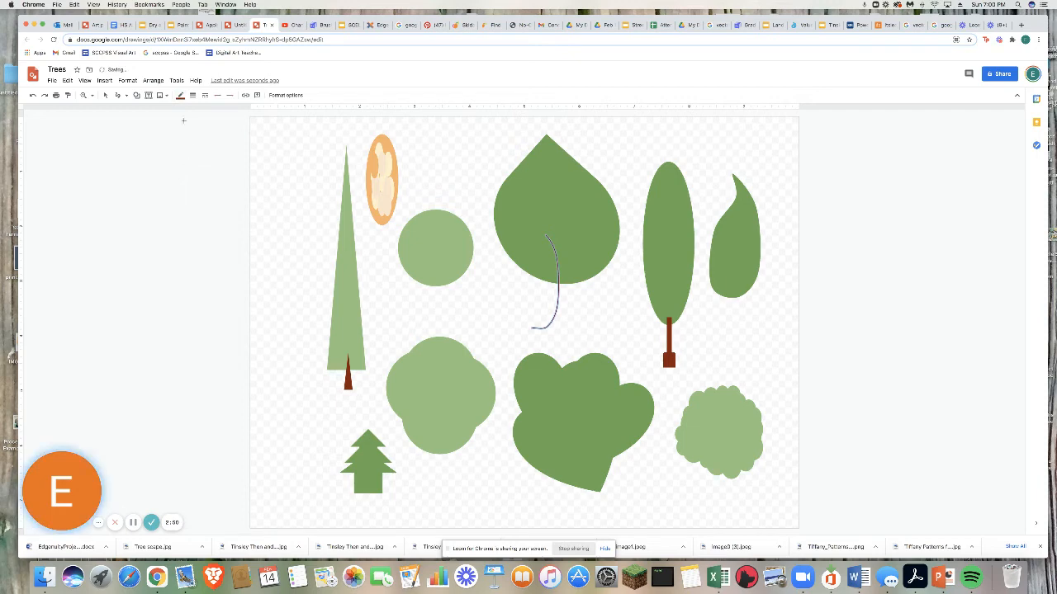
# Thicken the trunk line, colour it brown and add branch strokes.
pyautogui.click(191, 94)
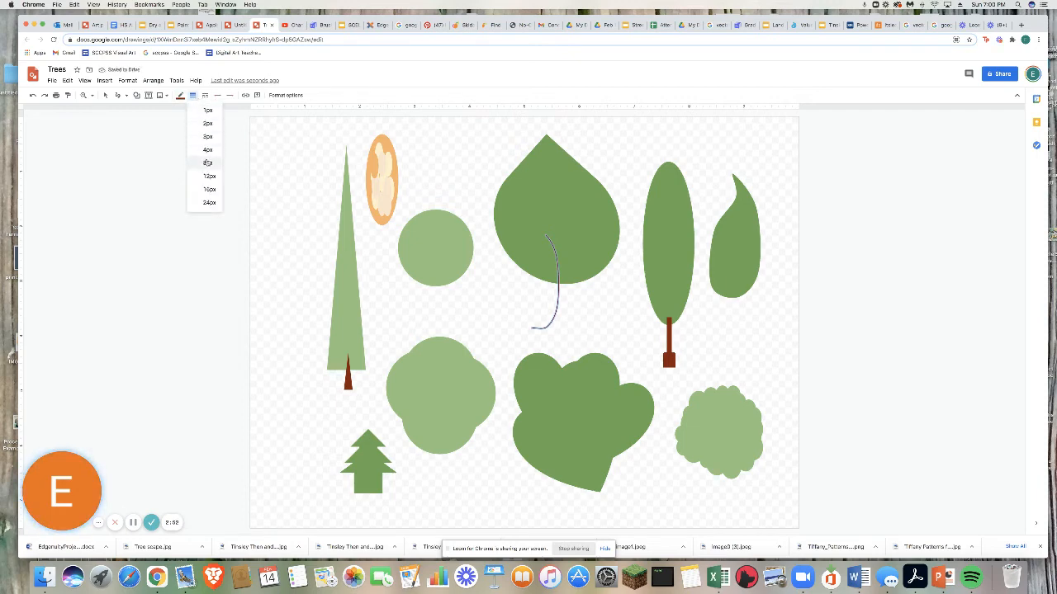
pyautogui.click(209, 164)
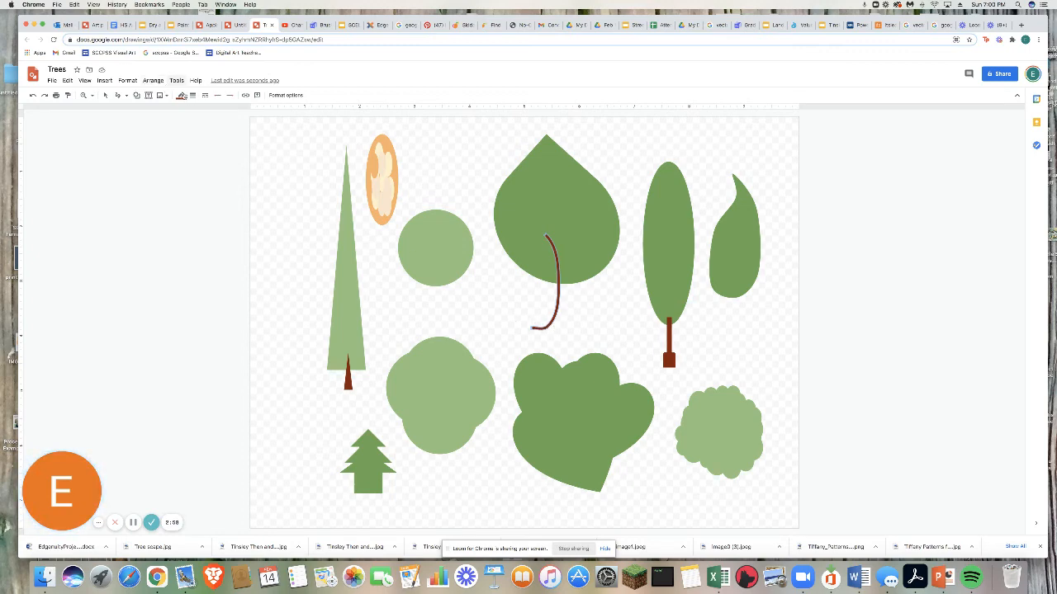
pyautogui.click(543, 281)
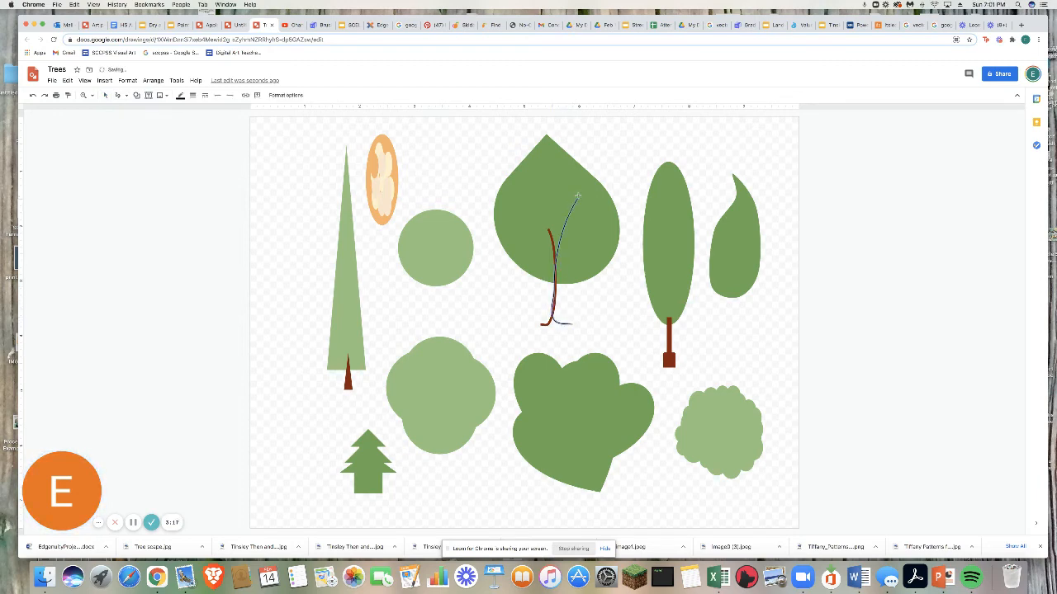
# Finish the forked brown trunk, deselect it and browse the shape gallery.
pyautogui.click(182, 94)
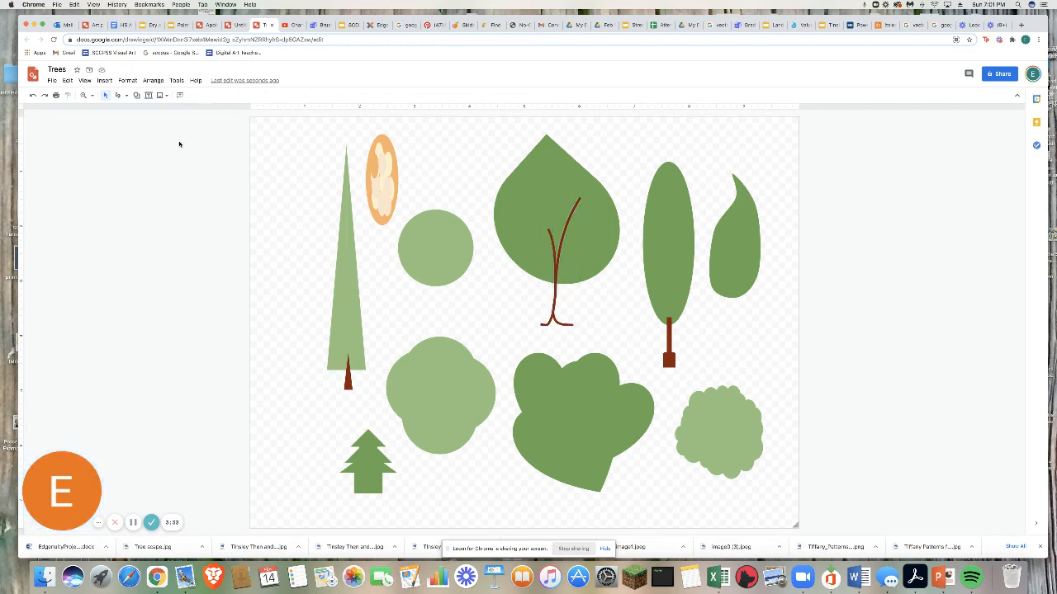
pyautogui.moveTo(117, 94)
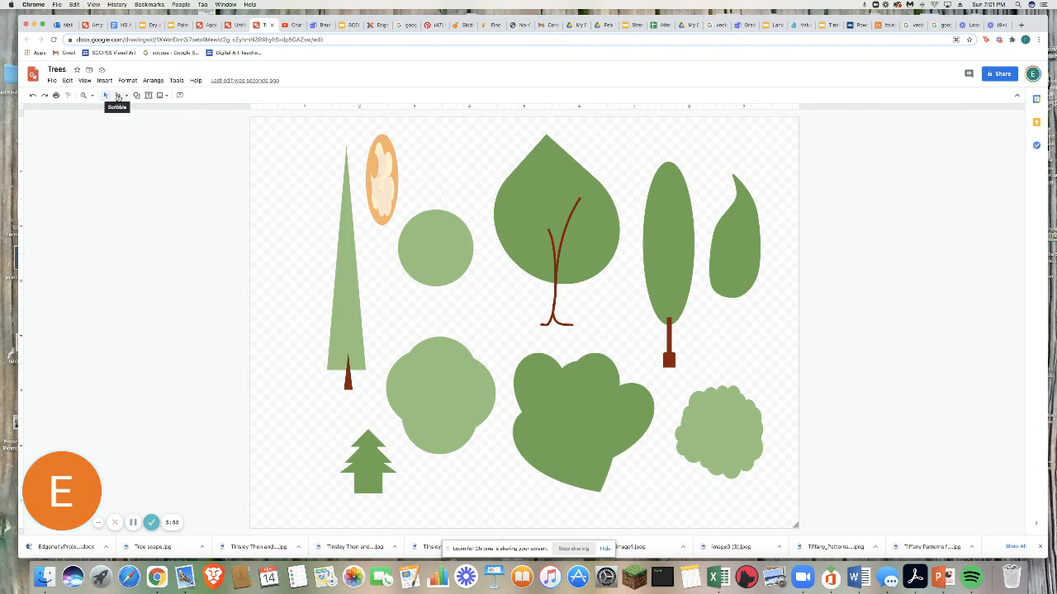
pyautogui.click(137, 94)
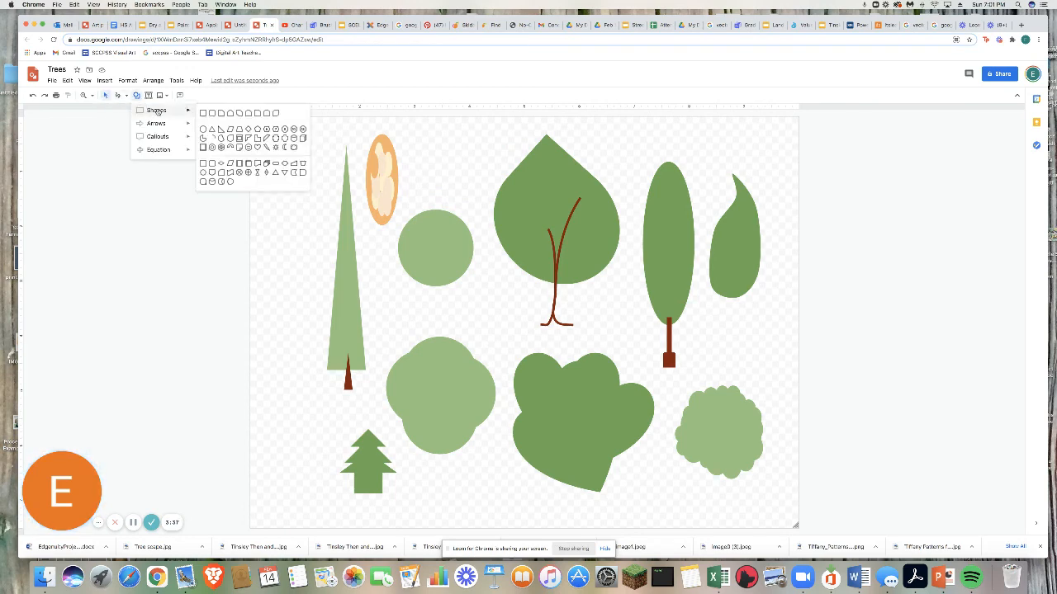
pyautogui.click(462, 261)
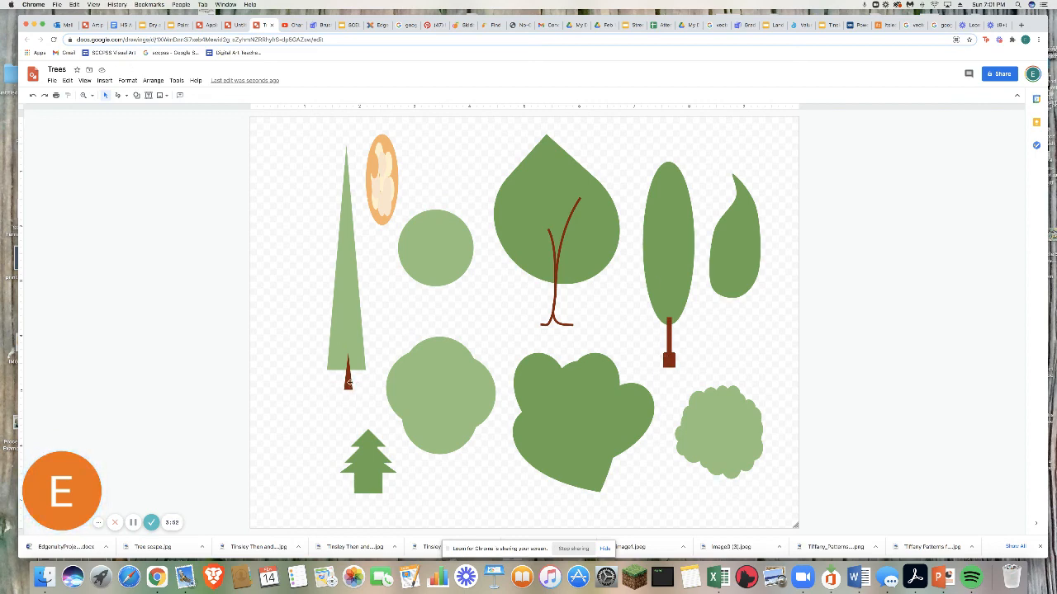
pyautogui.moveTo(627, 466)
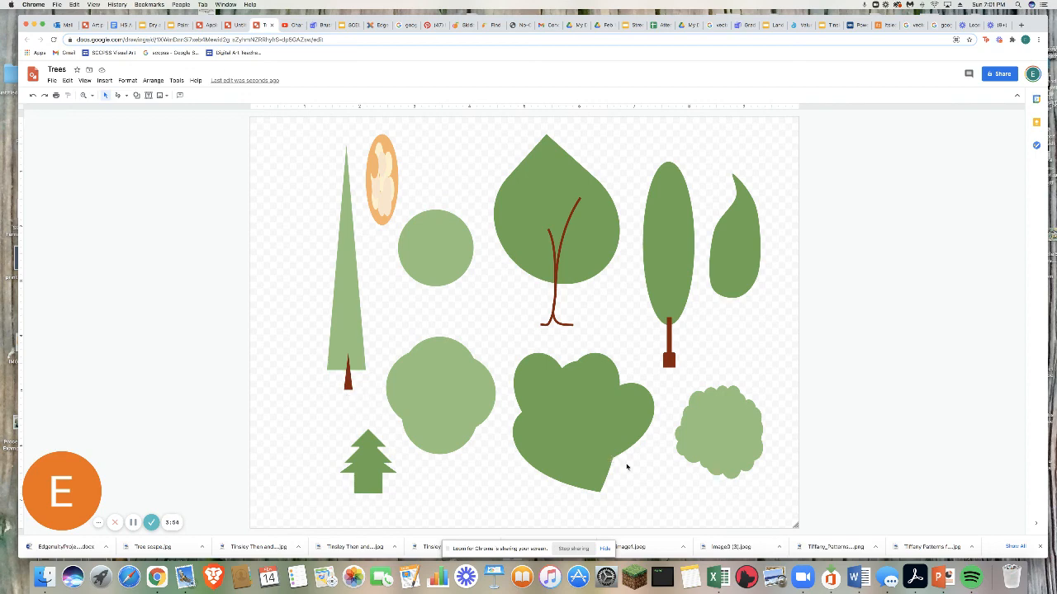
pyautogui.moveTo(390, 160)
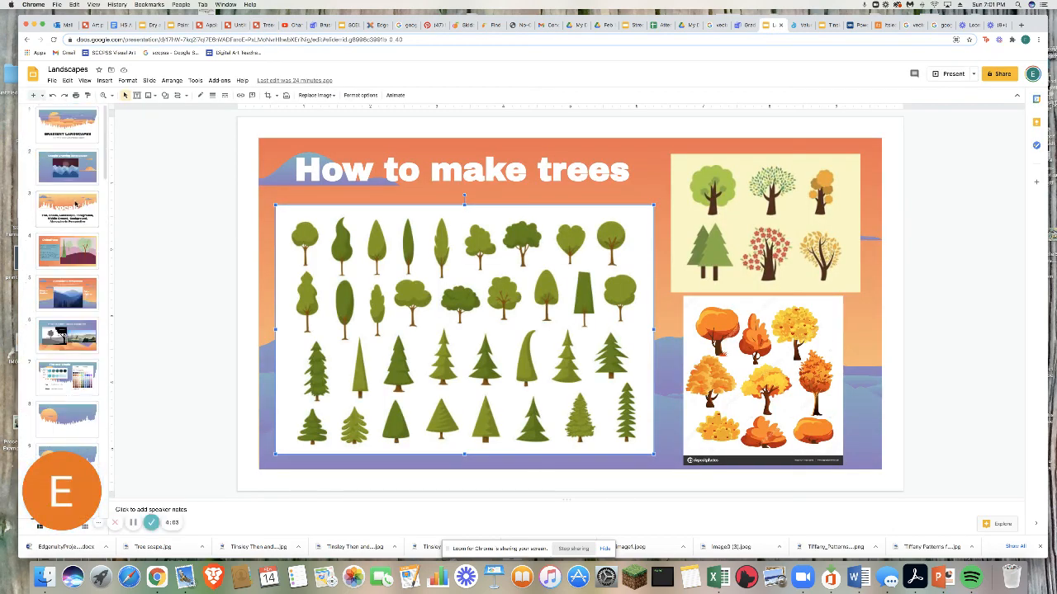
# Show the Objectives slide with the drawn-tree landscape in the Landscapes deck.
pyautogui.click(68, 251)
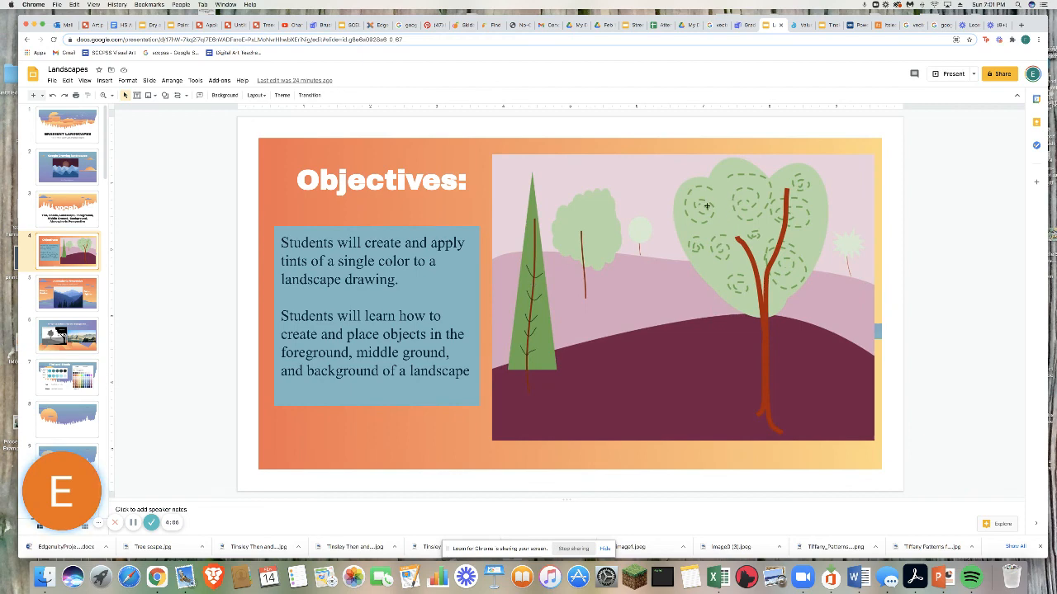
pyautogui.moveTo(729, 248)
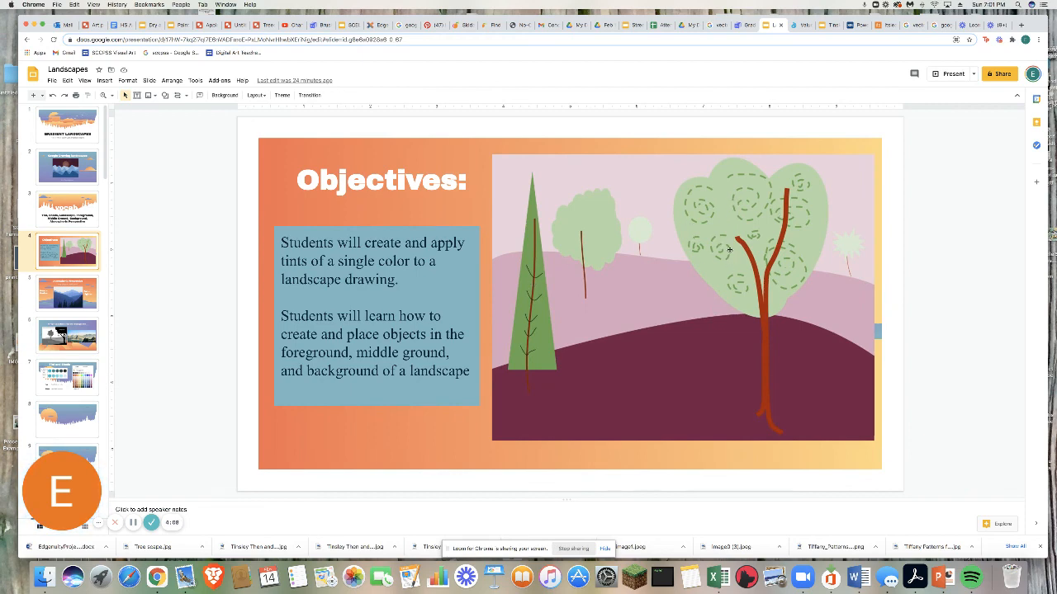